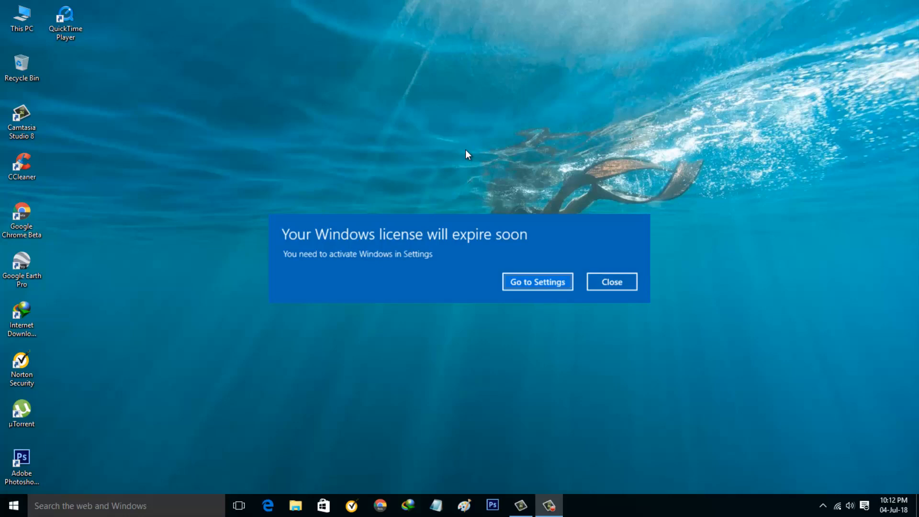
Dismiss the 'Your Windows license will expire soon' notice
left_click(611, 282)
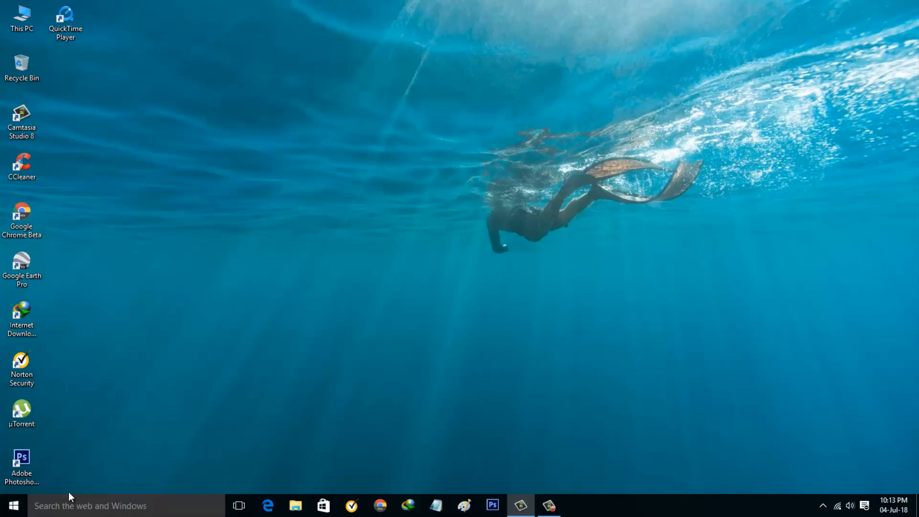
Launch Task Manager from search, expand to full details and scroll to Windows Explorer
type("t")
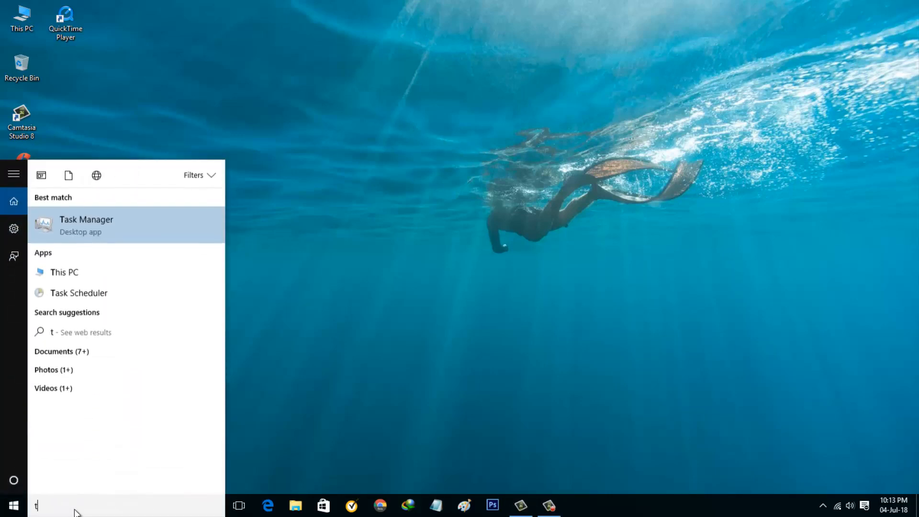
left_click(87, 225)
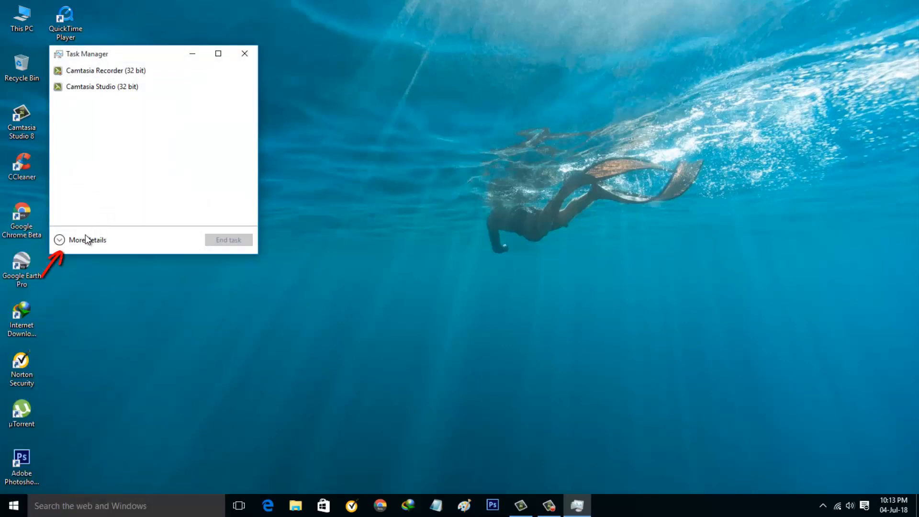
left_click(86, 240)
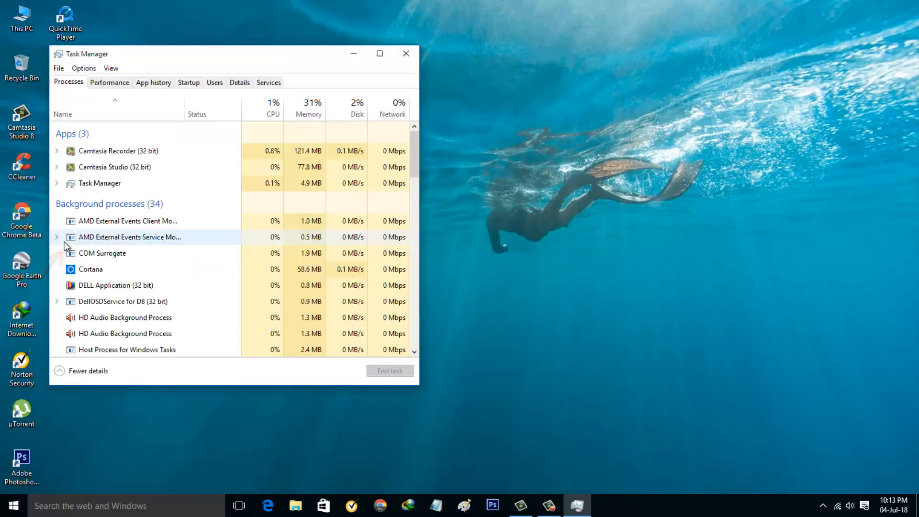
left_click(110, 221)
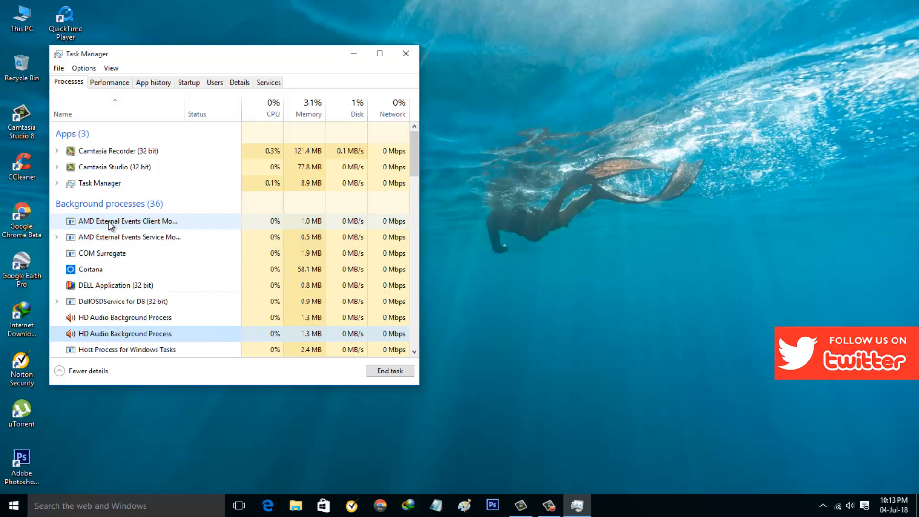
scroll("down", 3)
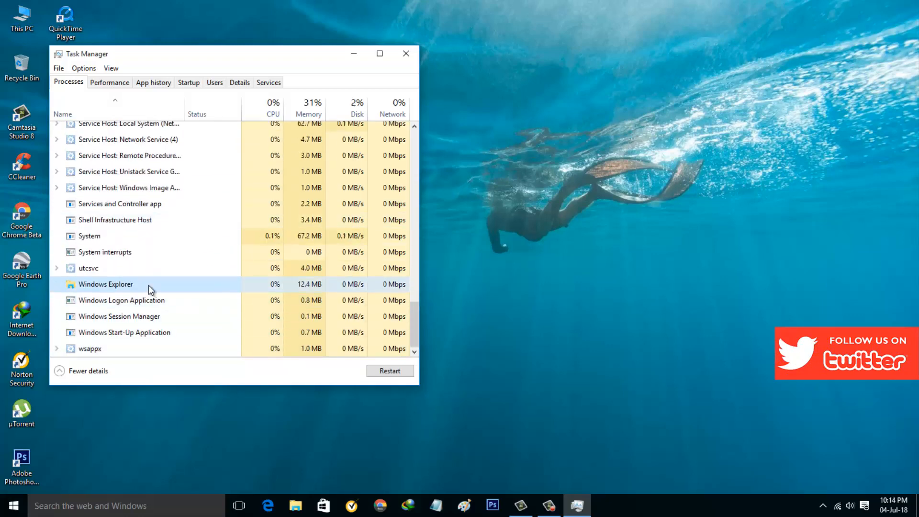
End the Windows Explorer process via its context menu, then close Task Manager
right_click(105, 284)
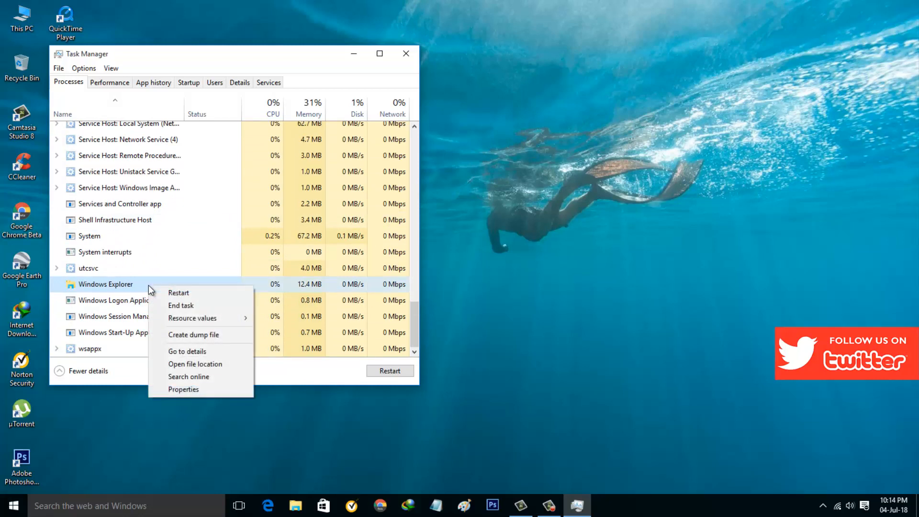
mouse_move(161, 308)
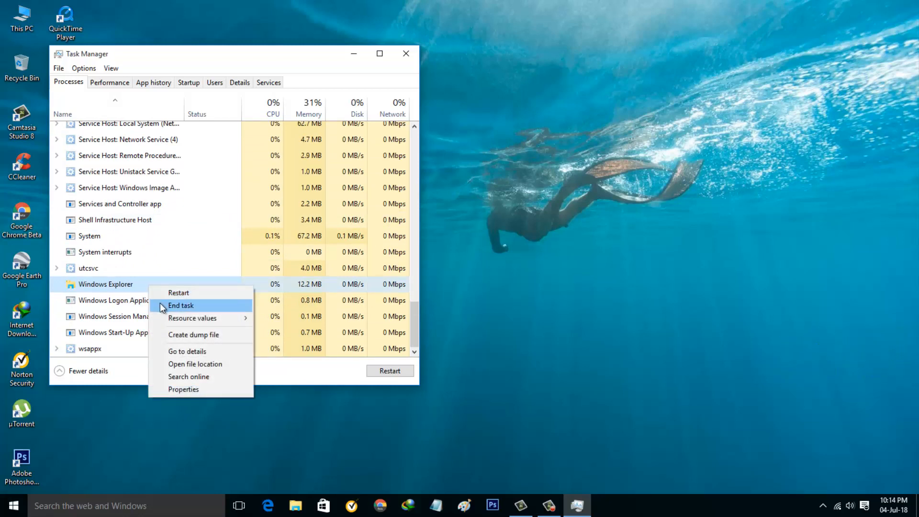
left_click(180, 305)
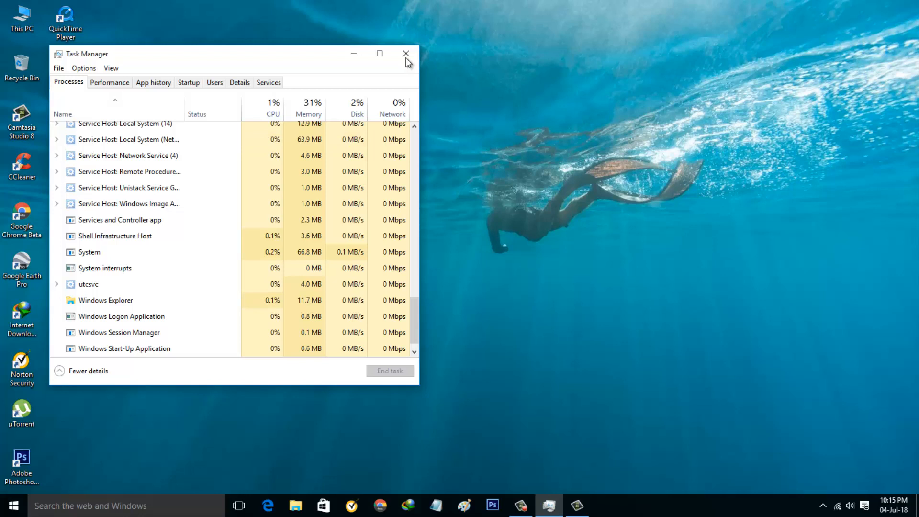
left_click(402, 54)
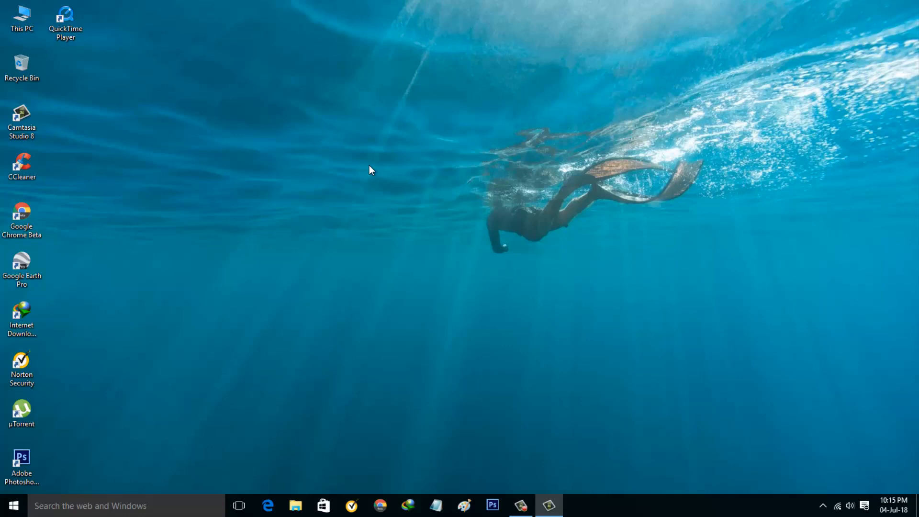
Run services.msc and scroll the Services list down to Windows Update
key("Win+r")
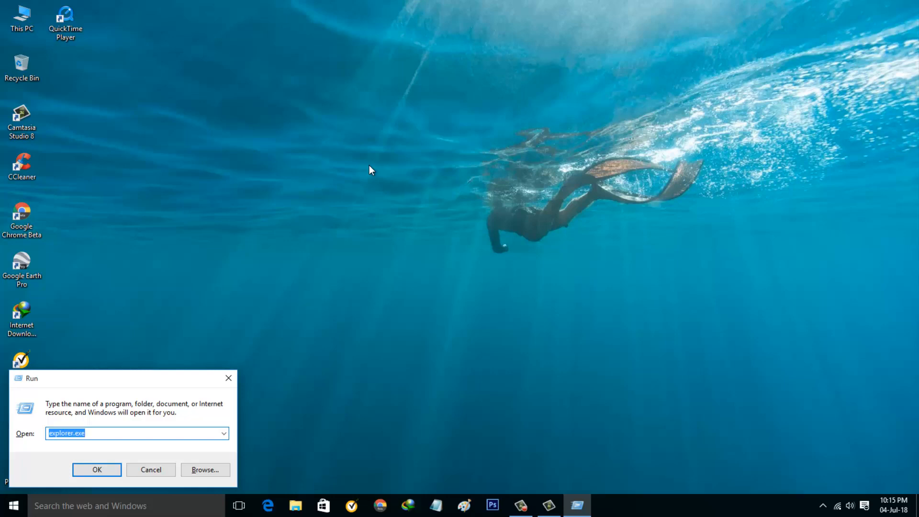
type("services.msc")
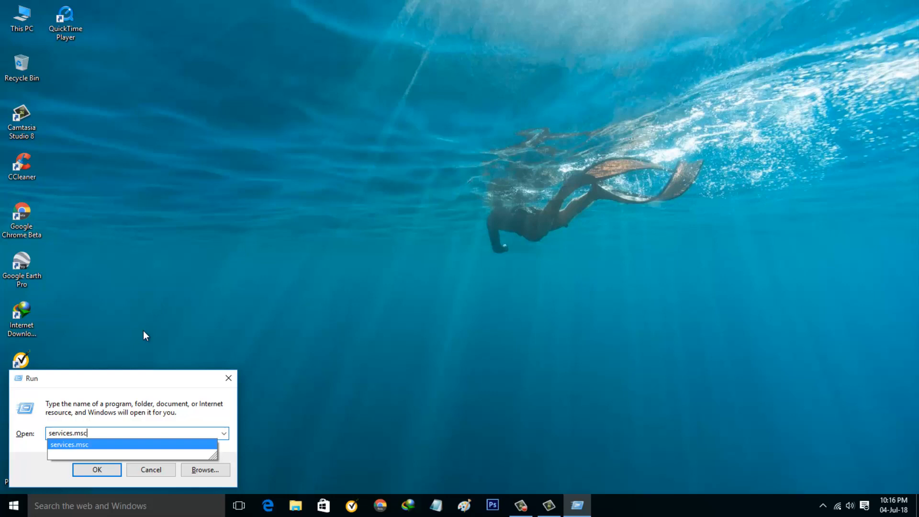
left_click(96, 470)
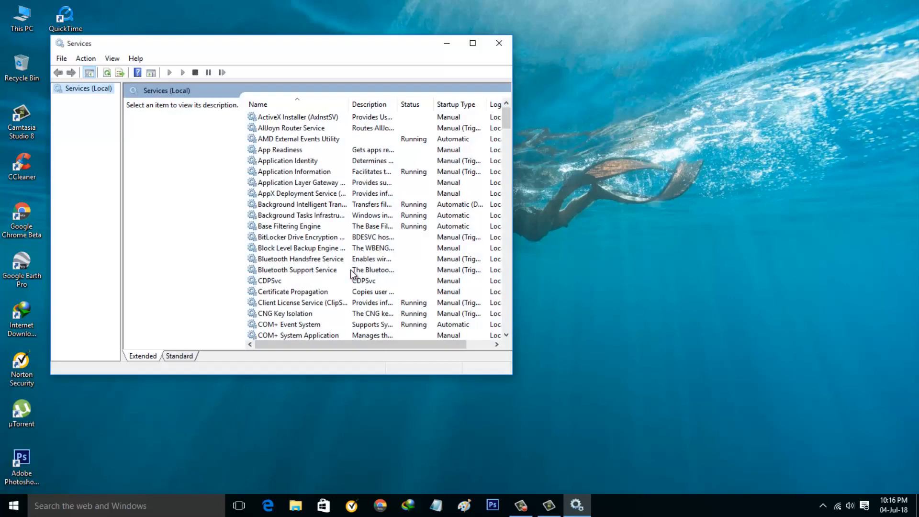
left_click(301, 193)
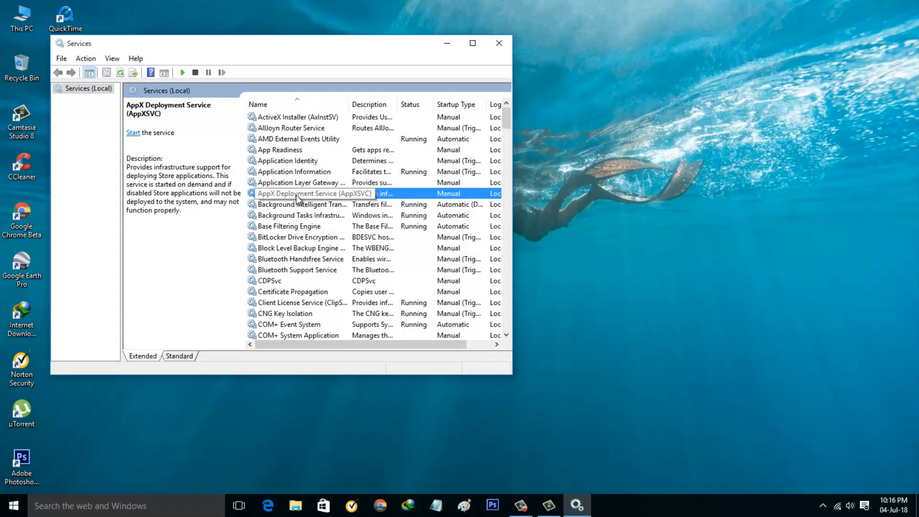
scroll("down", 3)
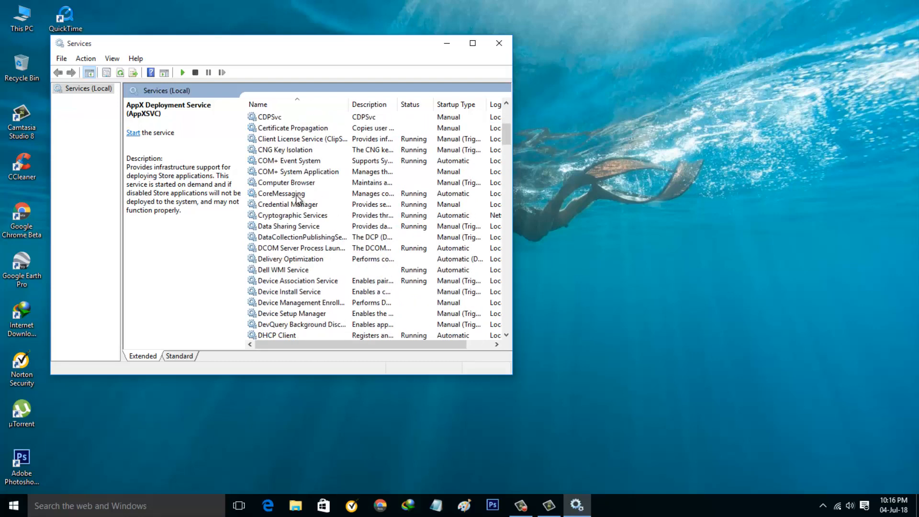
scroll("down", 3)
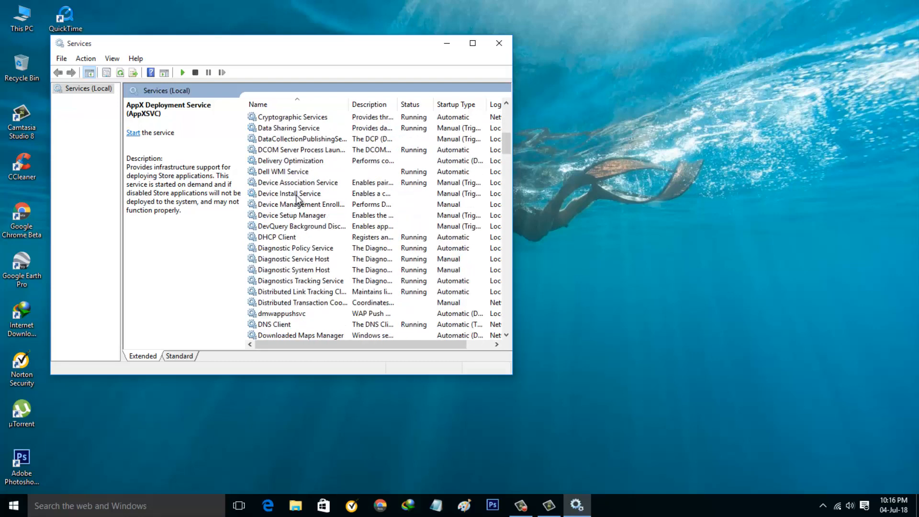
scroll("down", 3)
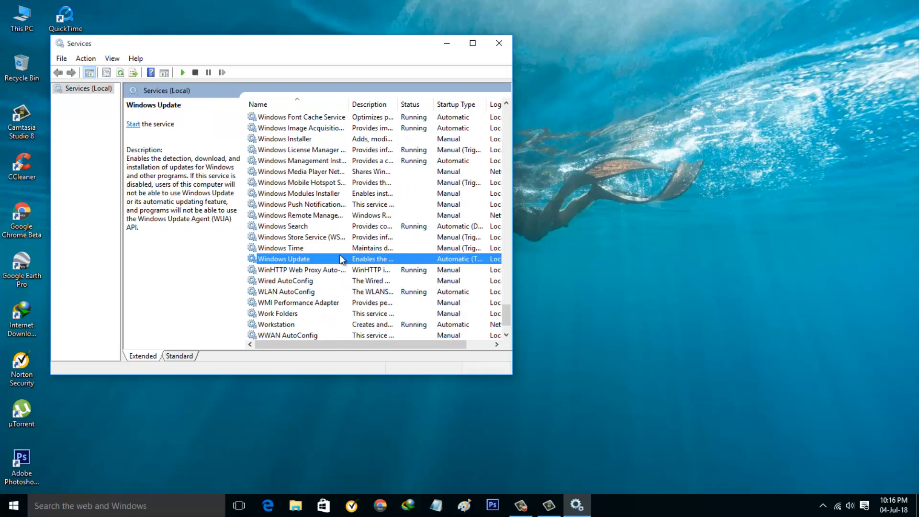
Set Windows Update's startup type to Disabled, start the service, and close Services
double_click(298, 258)
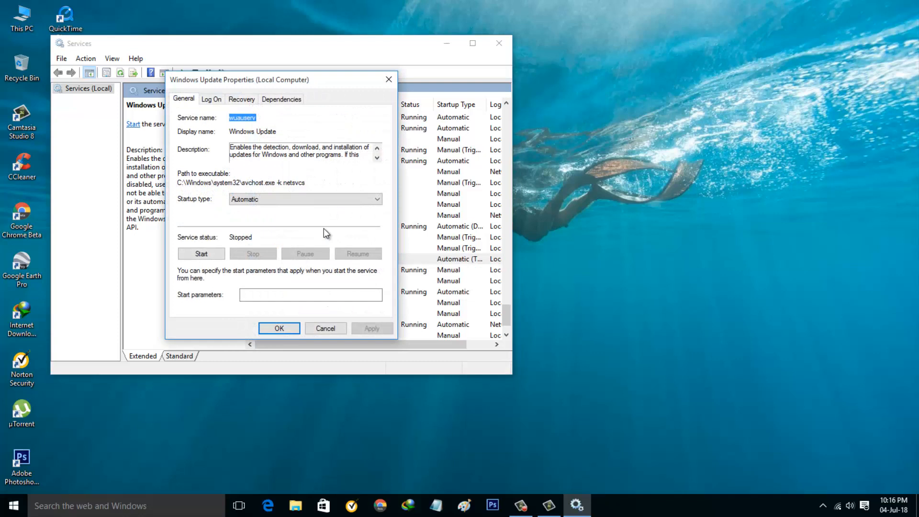
mouse_move(321, 222)
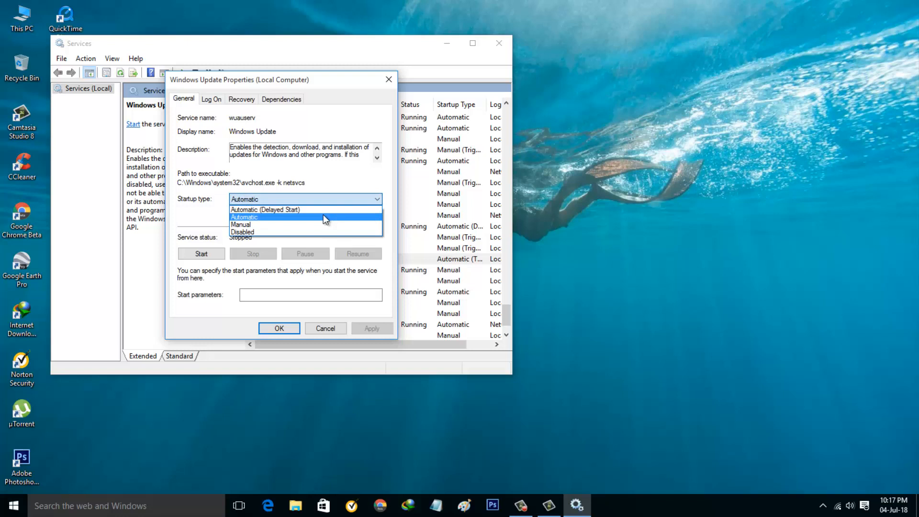
left_click(243, 232)
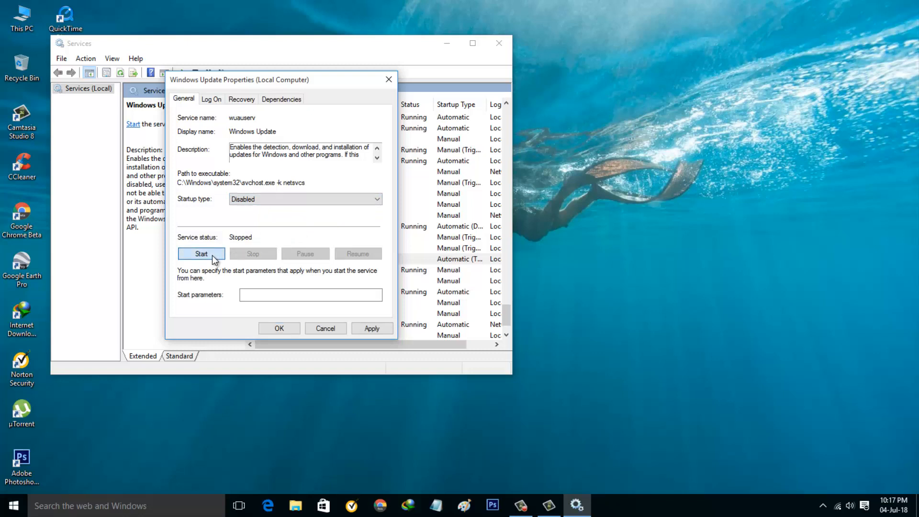
left_click(201, 253)
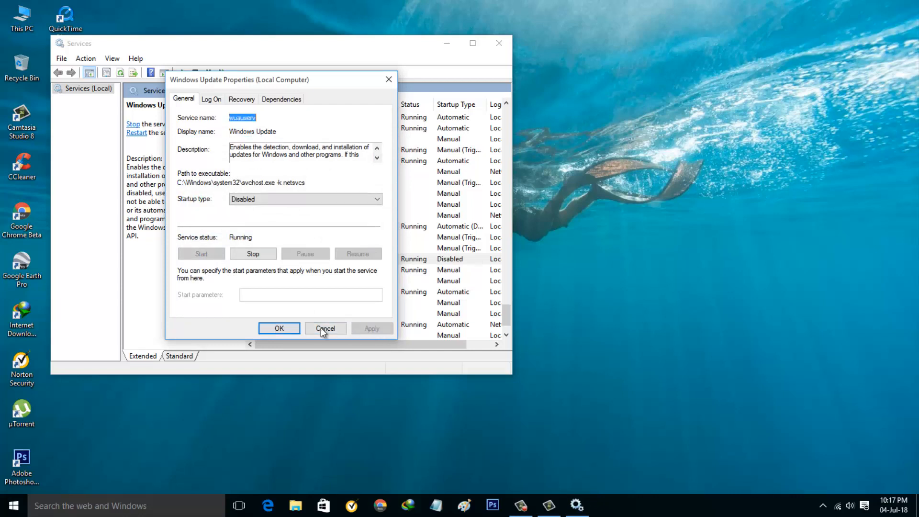
left_click(325, 328)
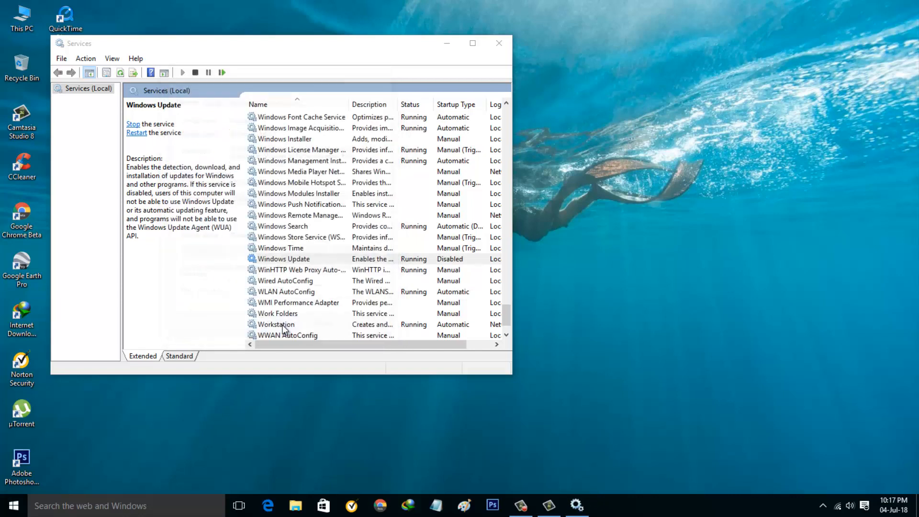
left_click(283, 258)
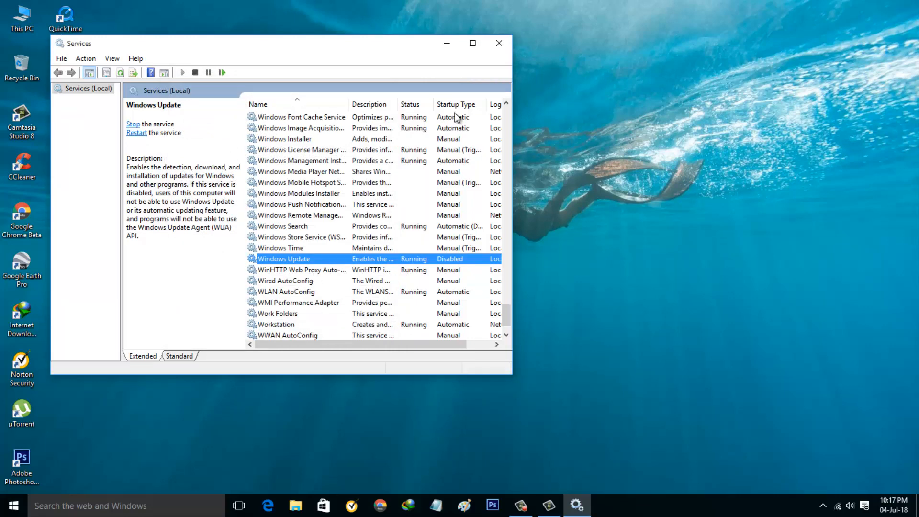
left_click(499, 43)
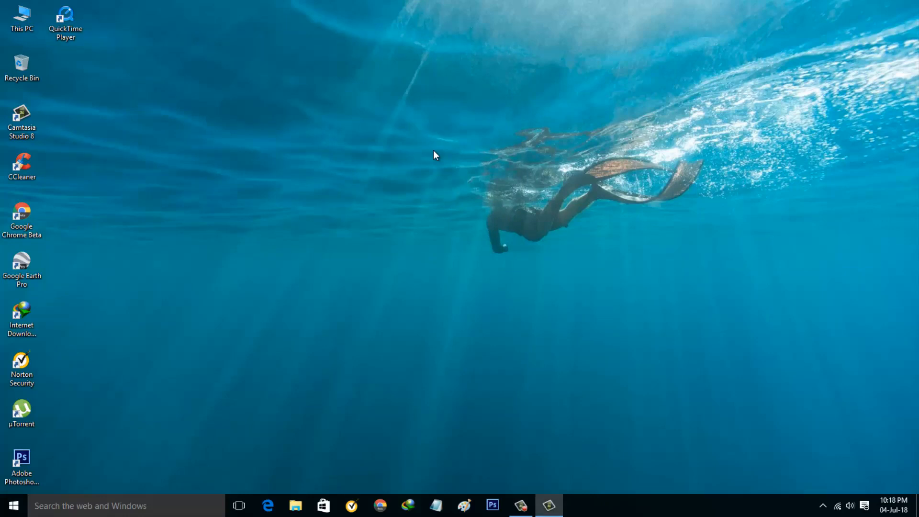
mouse_move(53, 59)
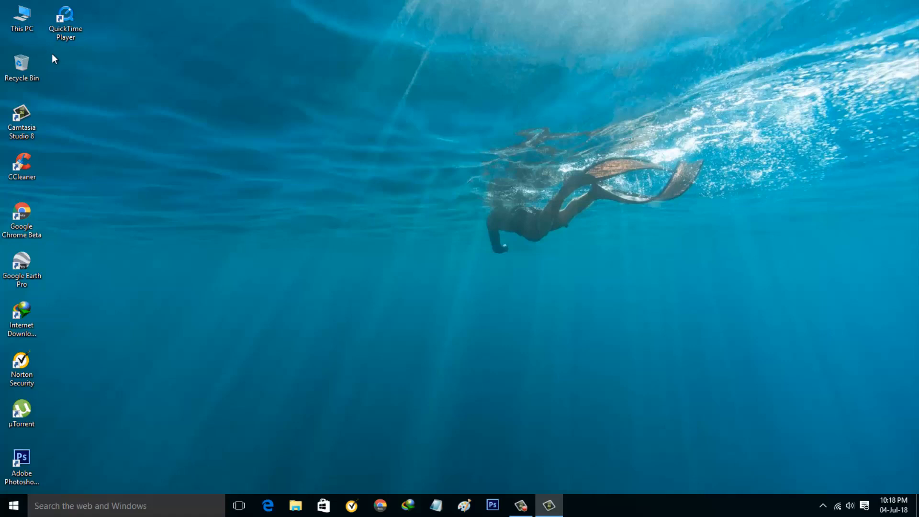
Open This PC's Properties to show the System information page
left_click(23, 15)
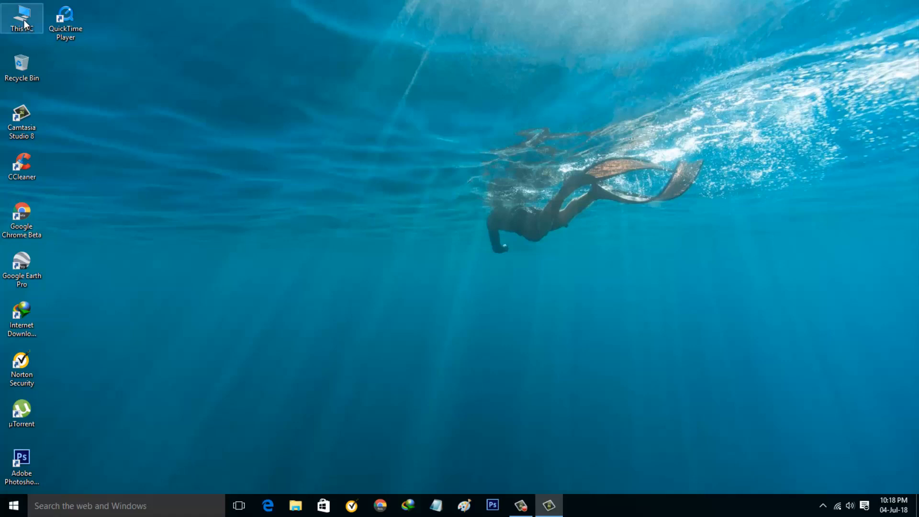
right_click(21, 18)
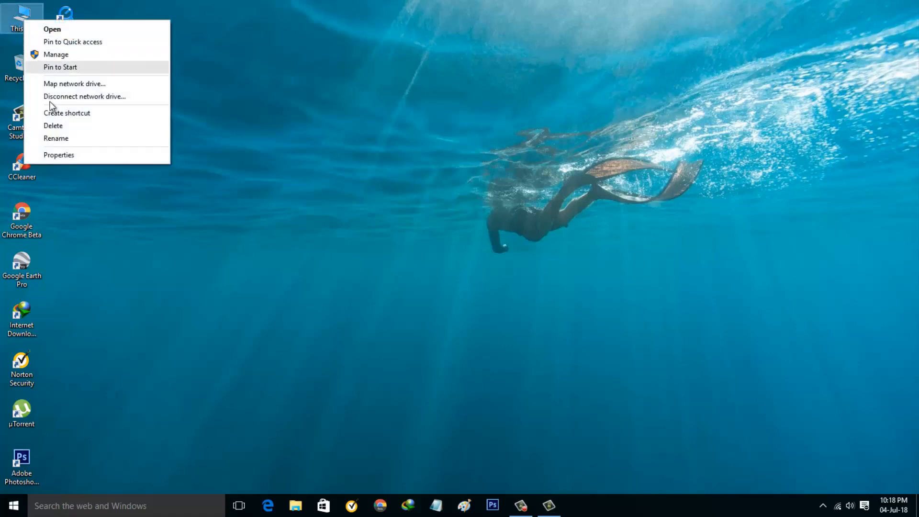
left_click(59, 155)
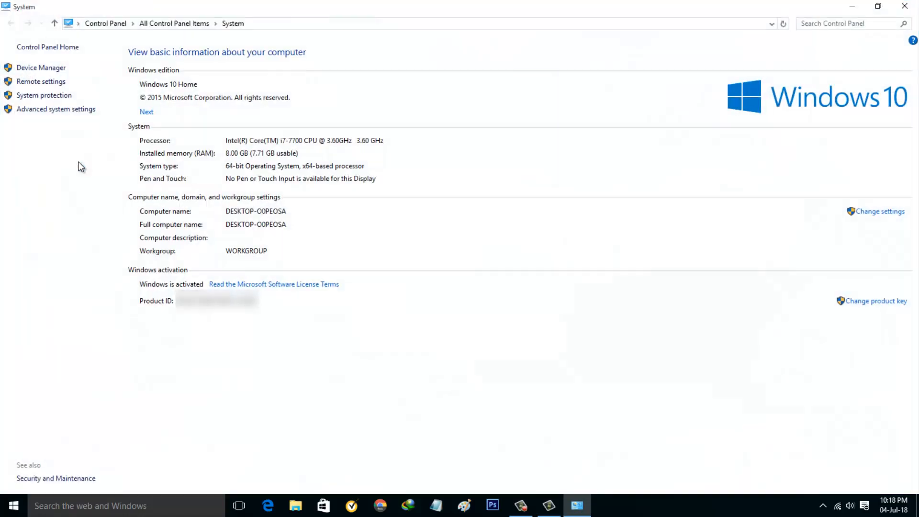
mouse_move(185, 322)
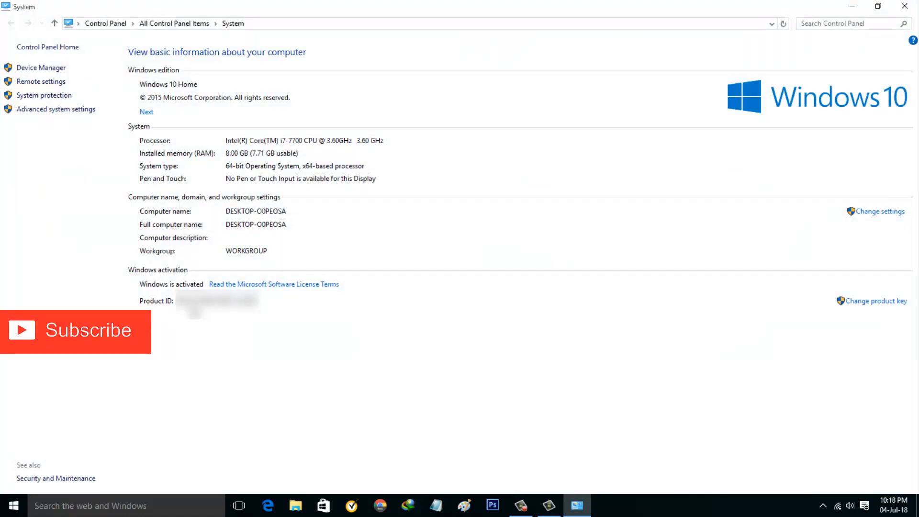
mouse_move(665, 345)
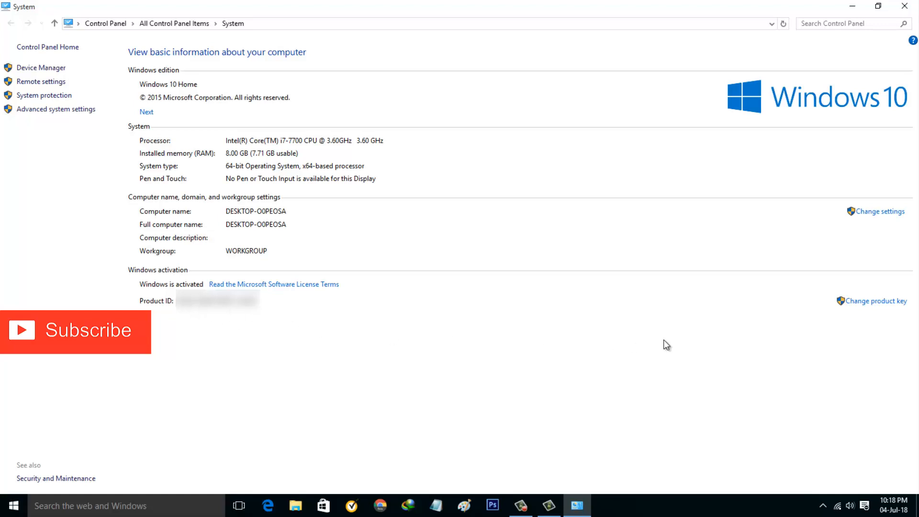
mouse_move(873, 301)
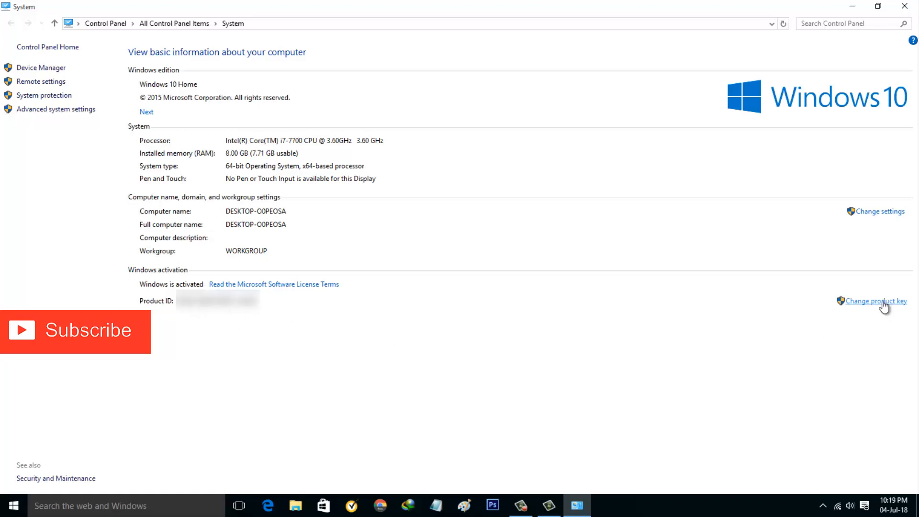
Choose 'Change product key' to bring up the Enter a product key dialog
left_click(873, 300)
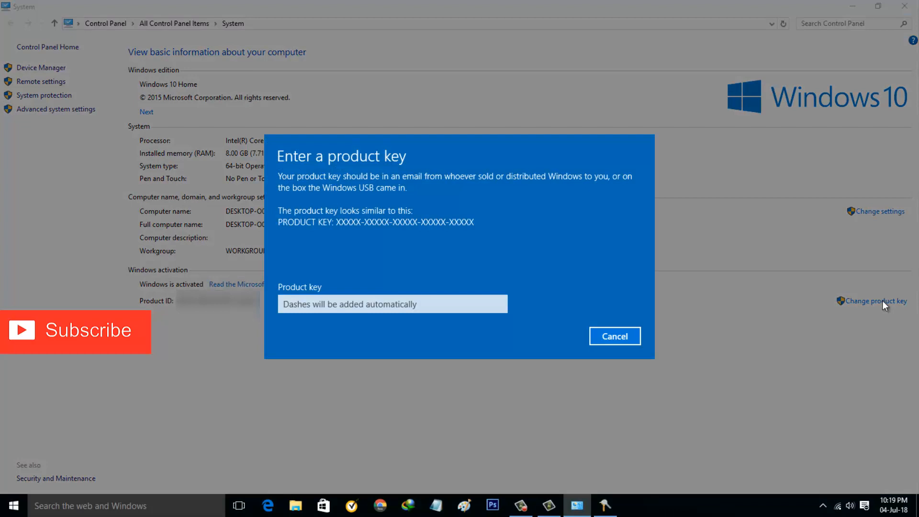
Cancel the Enter a product key dialog with the key field left empty
left_click(393, 305)
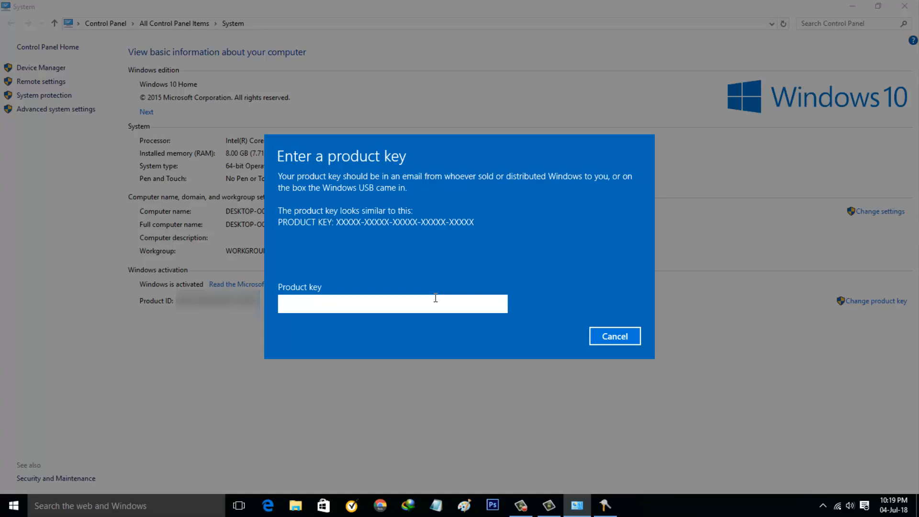
mouse_move(415, 399)
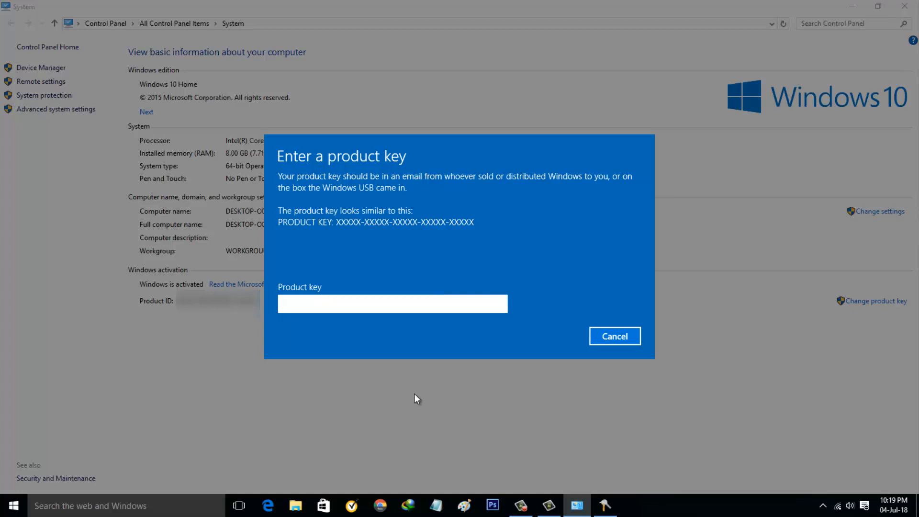
left_click(615, 336)
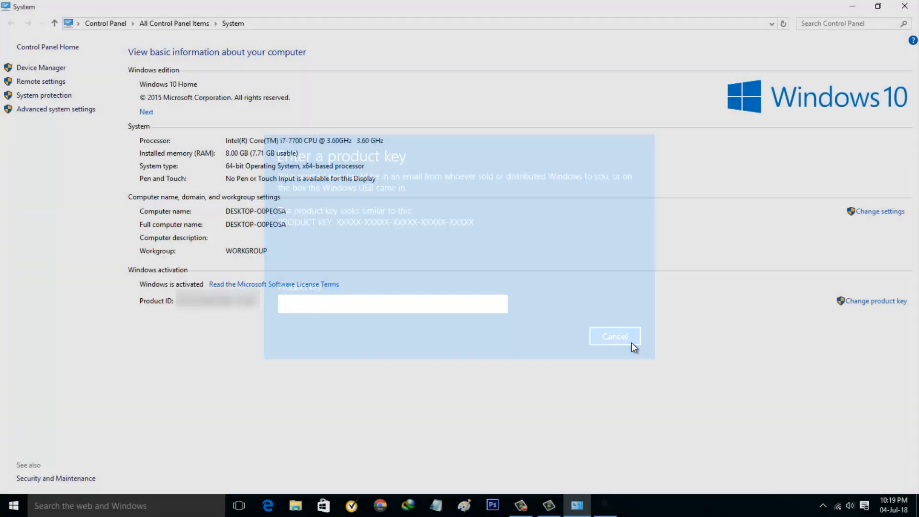
left_click(614, 336)
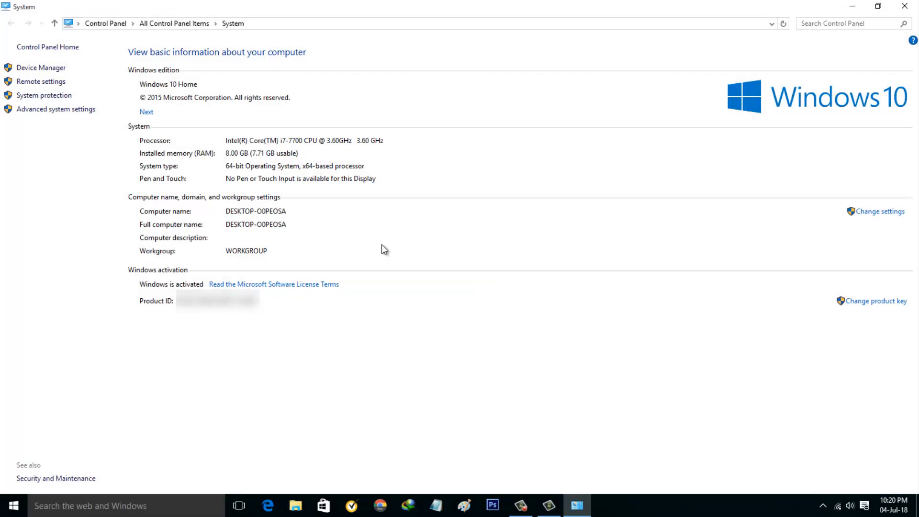